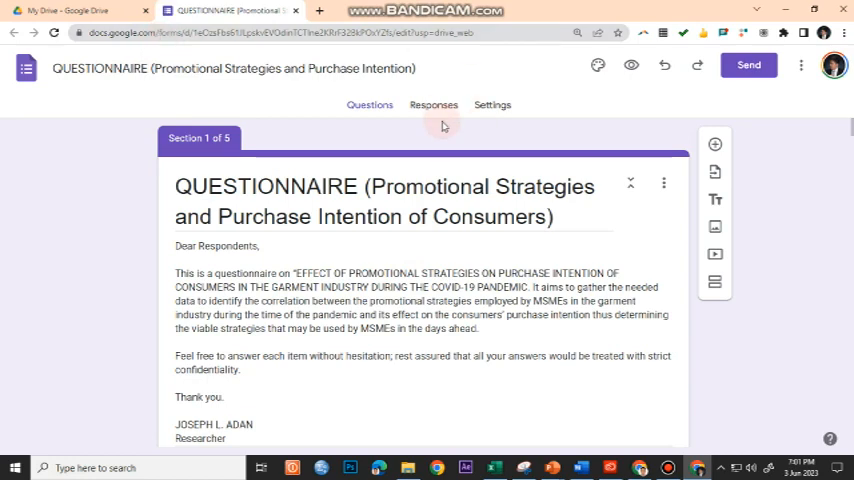
Step: View the questionnaire's 532 Google Forms responses as a linked Sheets spreadsheet
click(432, 104)
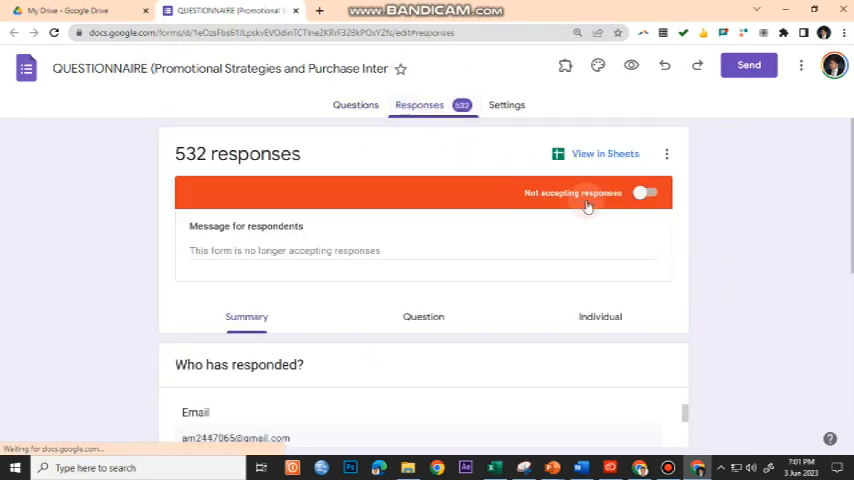
mouse_move(604, 152)
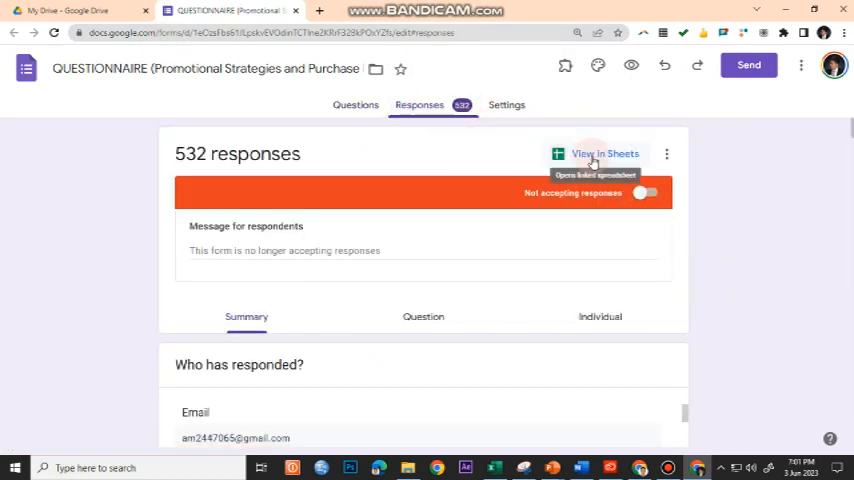
click(596, 152)
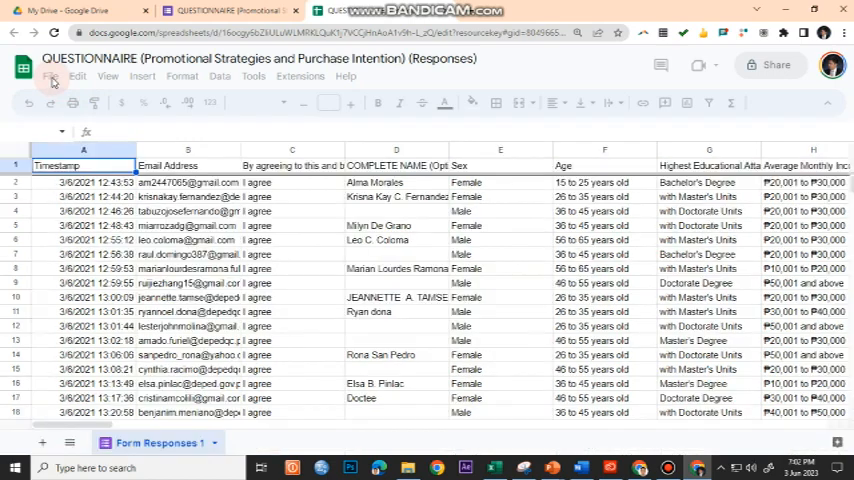
click(52, 76)
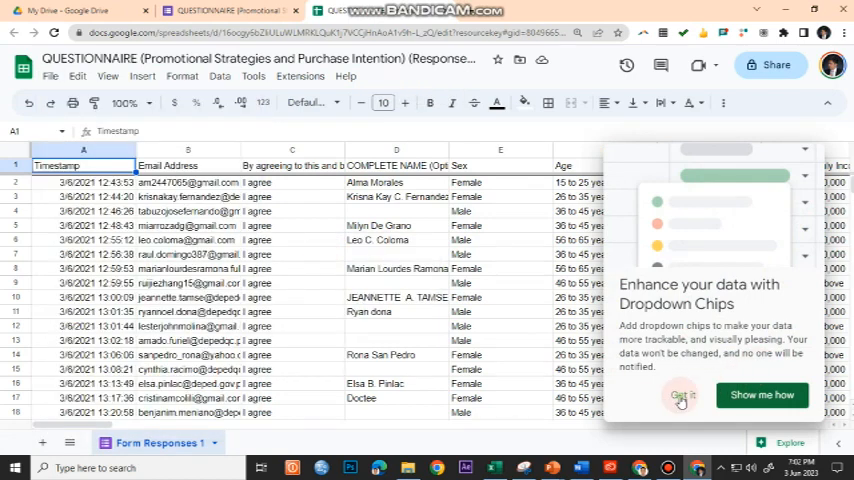
Step: Dismiss the dropdown chips suggestion before moving the responses into the Excel coding workbook
click(680, 396)
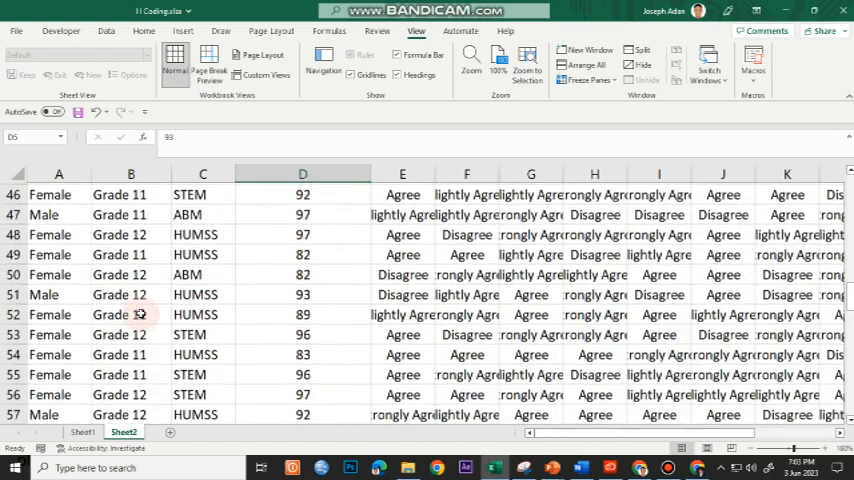
Step: Enter the key 1=Male, 2=Female, 1=Grade 11, 2=Grade 12, 1=ABM, 2=HUMSS, 3=STEM in rows 103–105
scroll(down, 3)
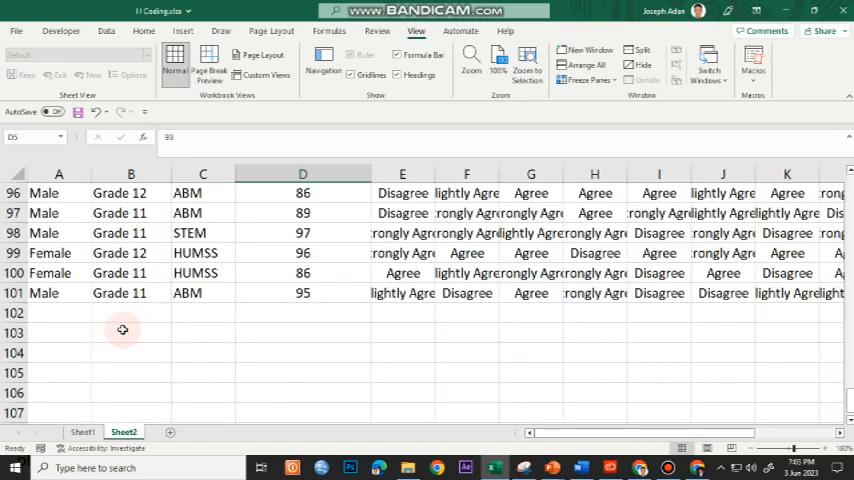
click(130, 332)
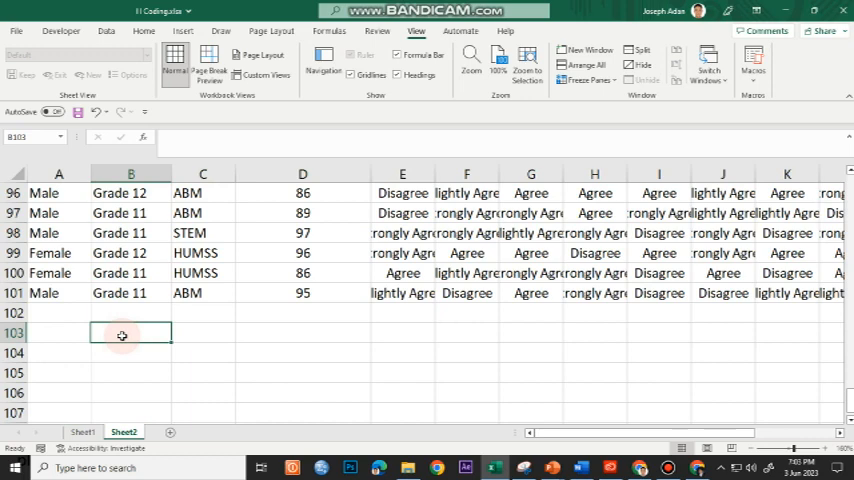
text(1)
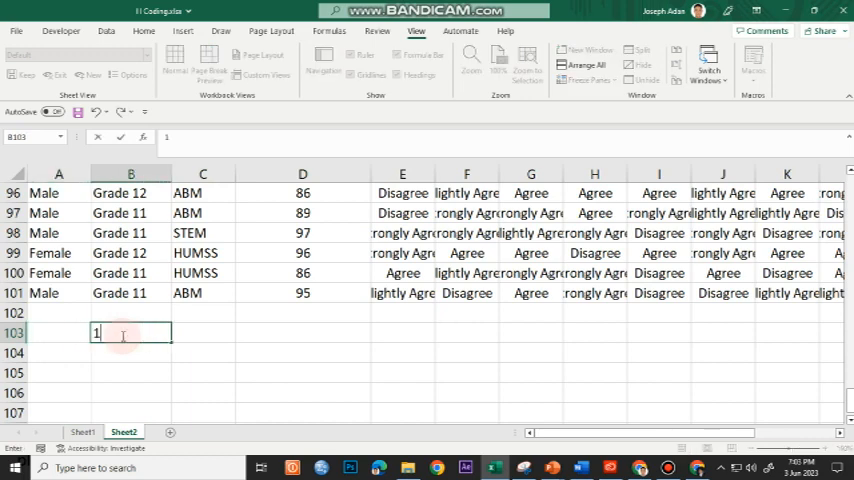
text(=Male)
click(58, 354)
text(2=)
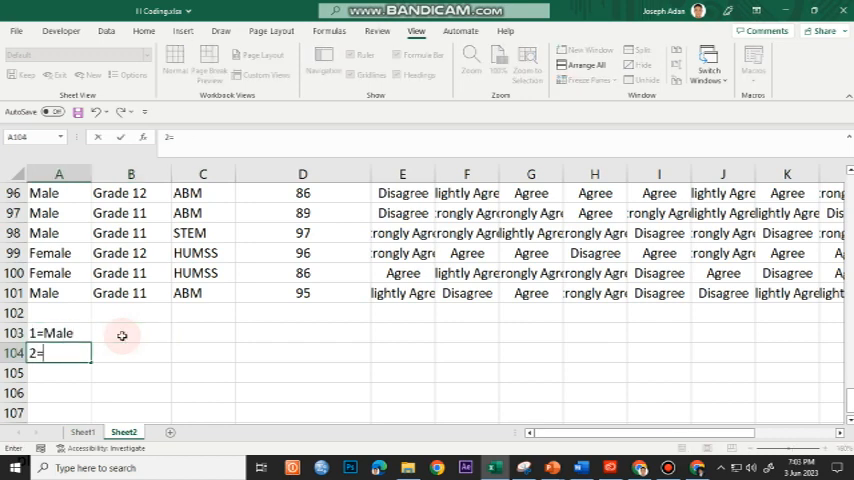
text(Feam)
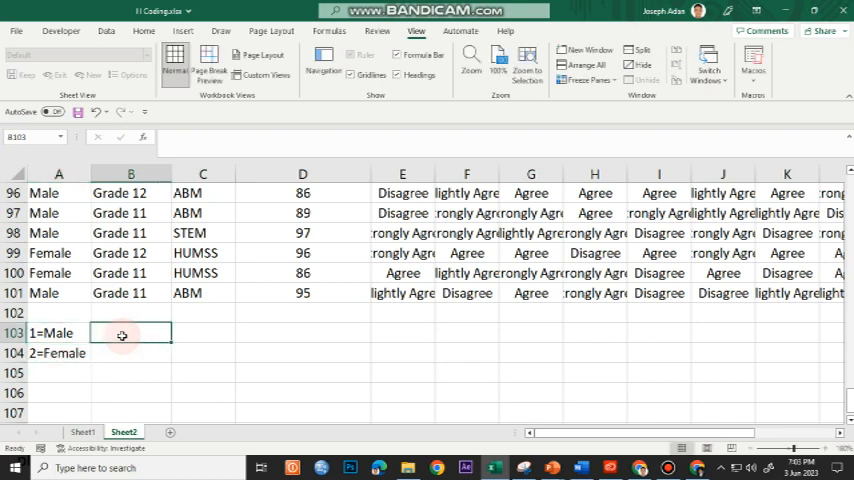
text(1=Gr)
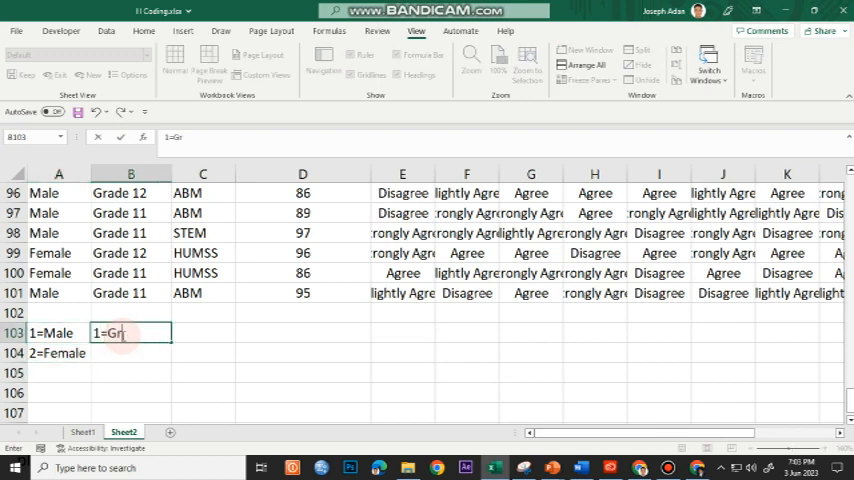
text(2 =)
click(204, 374)
text(3)
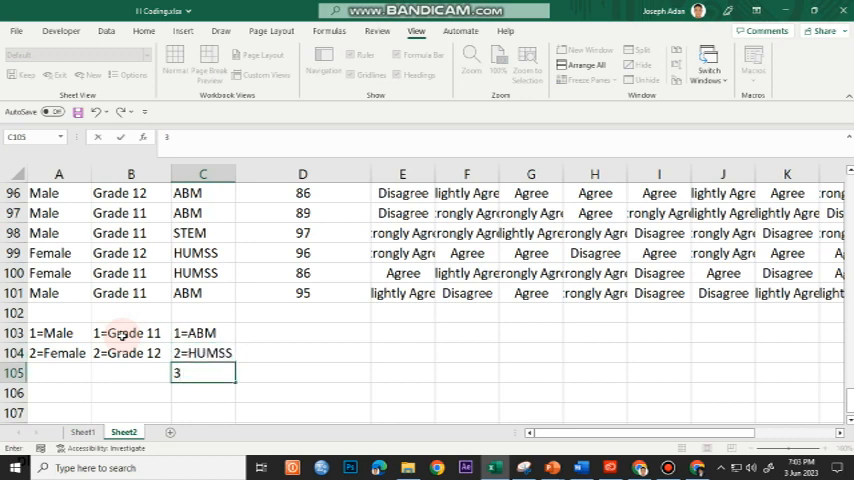
text(=STEM)
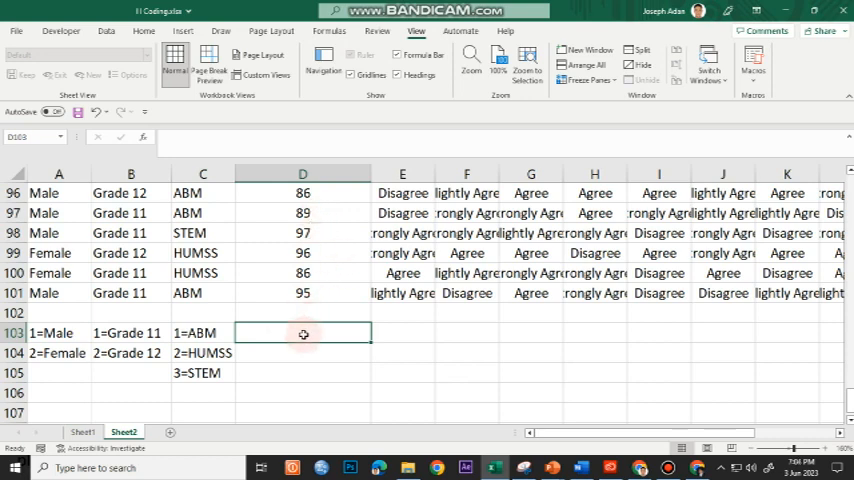
mouse_move(384, 332)
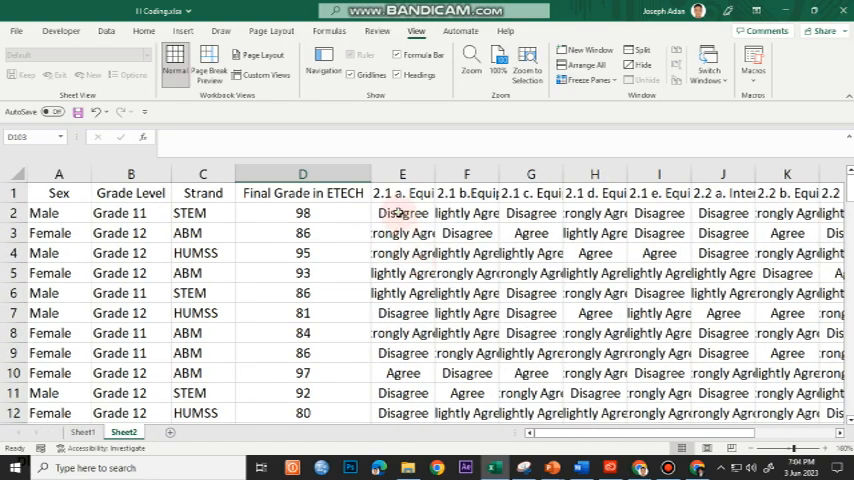
Step: Enter the Likert key 1=Disagree, 2=Slightly Agree, 3=Agree, 4=Strongly Agree in column E from row 103
click(402, 212)
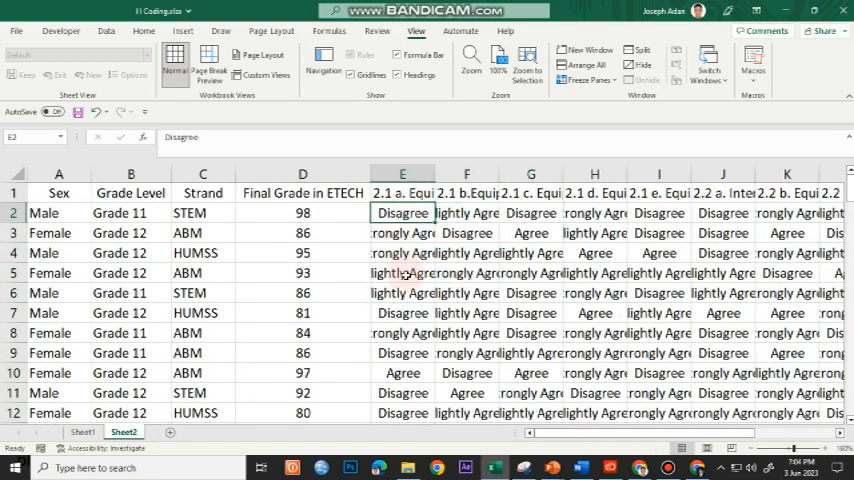
scroll(down, 3)
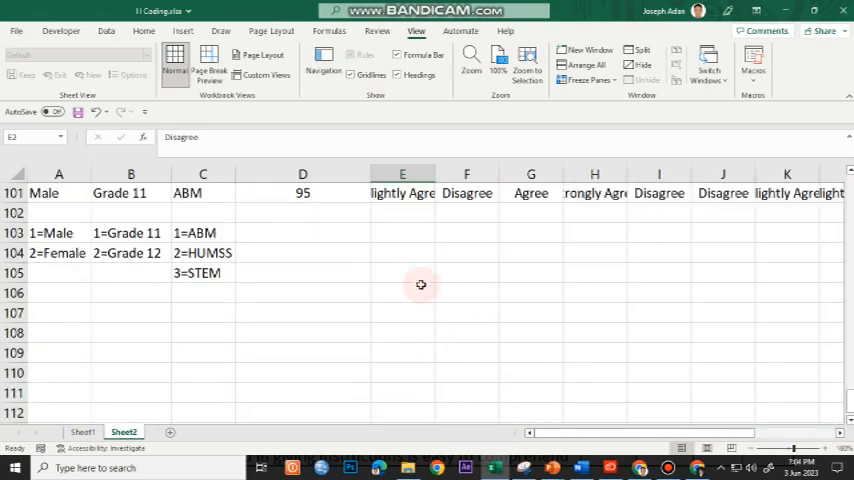
text(1=)
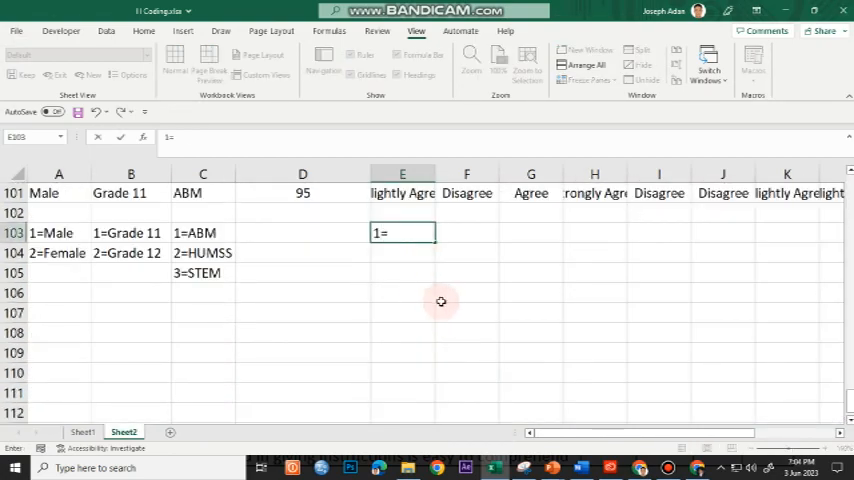
text(Disagree)
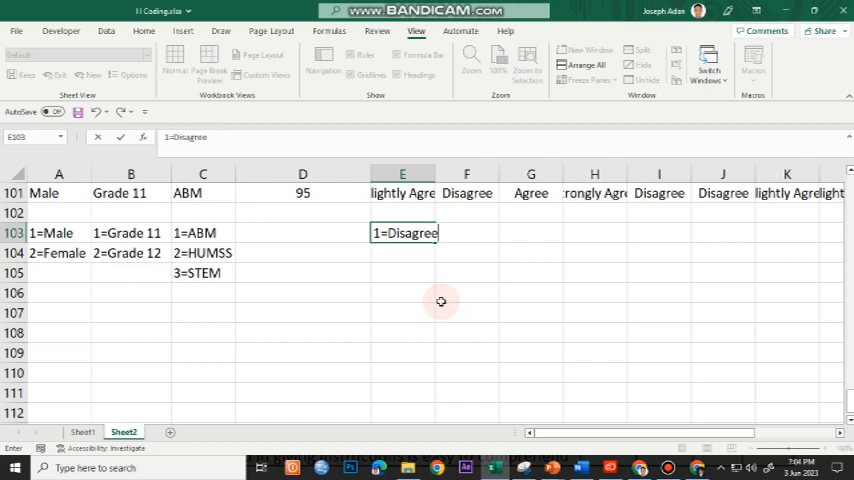
text(2=Slightly)
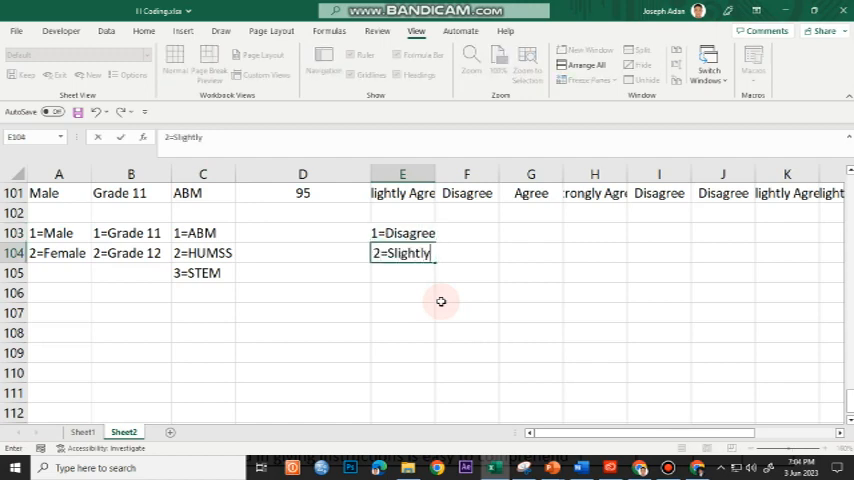
text(3)
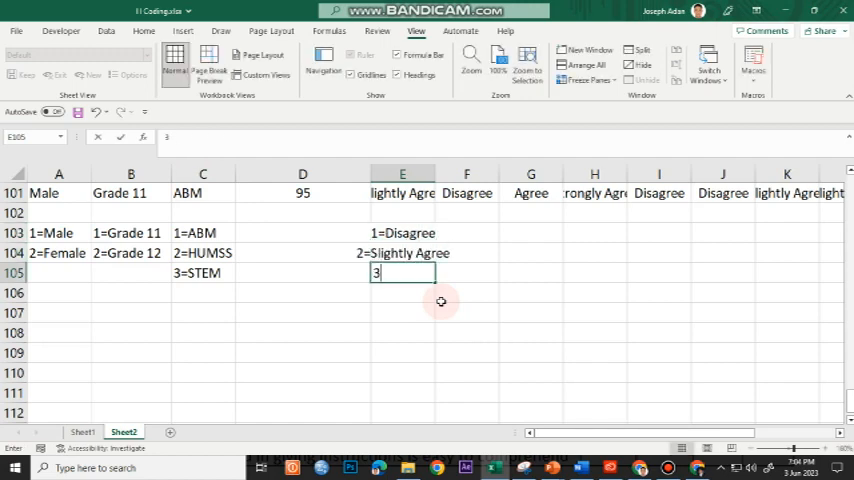
text(=Agree)
click(402, 294)
text(4)
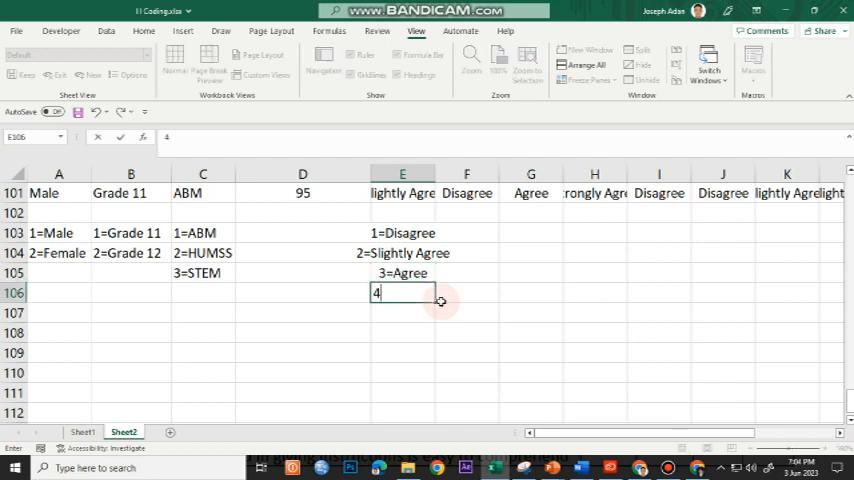
text(=Strongly)
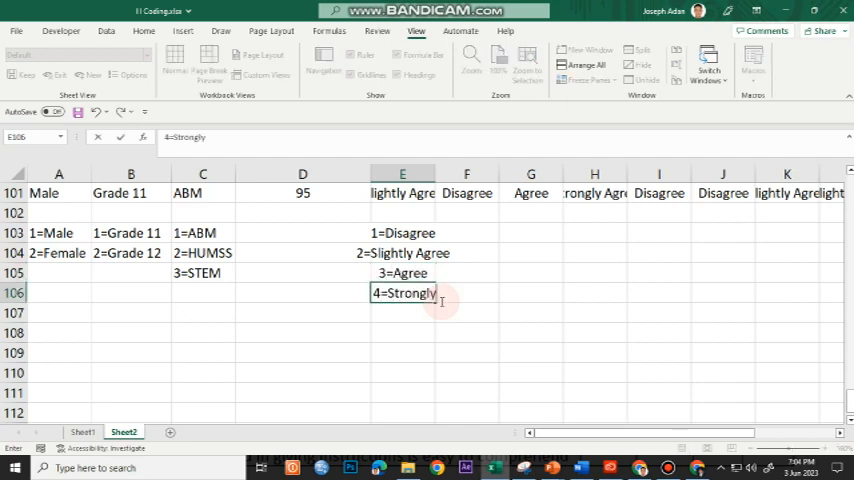
key(enter)
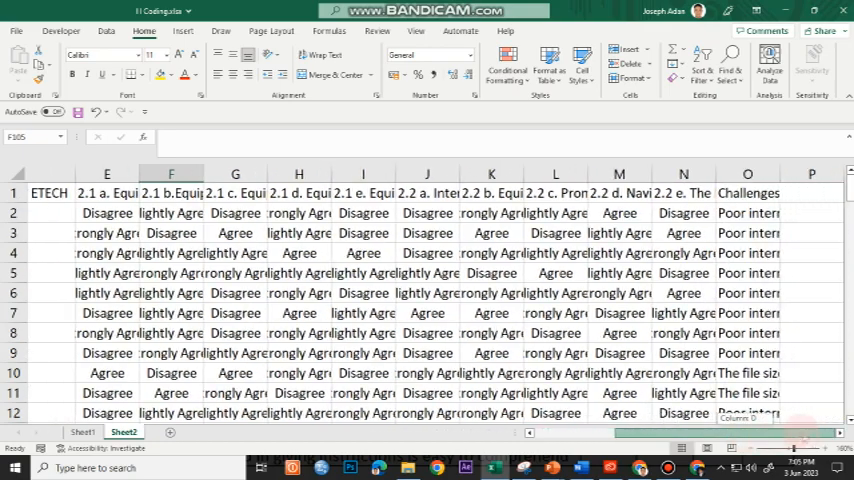
click(748, 192)
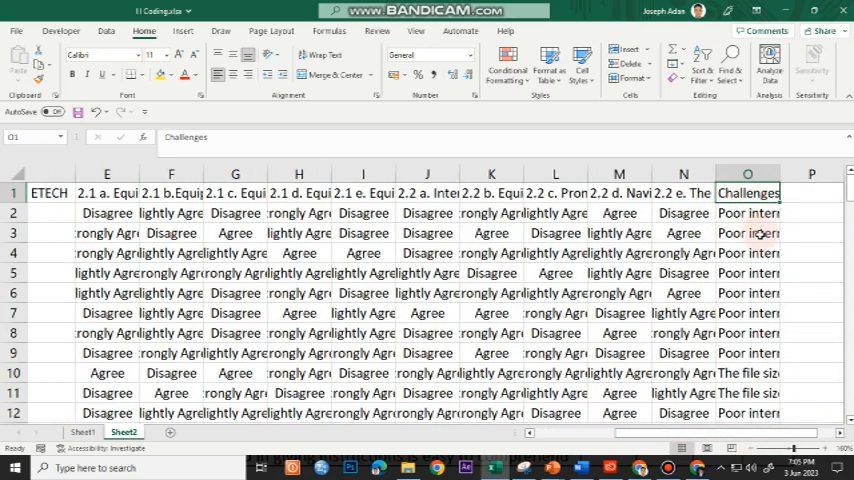
scroll(down, 3)
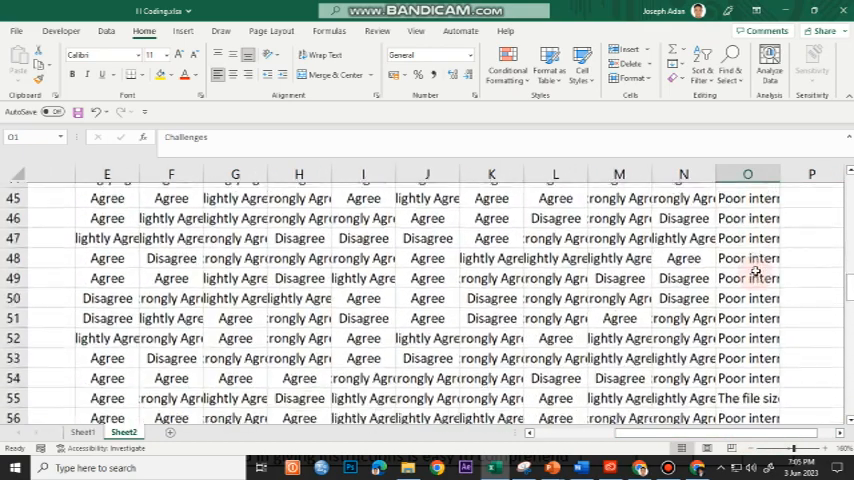
scroll(down, 3)
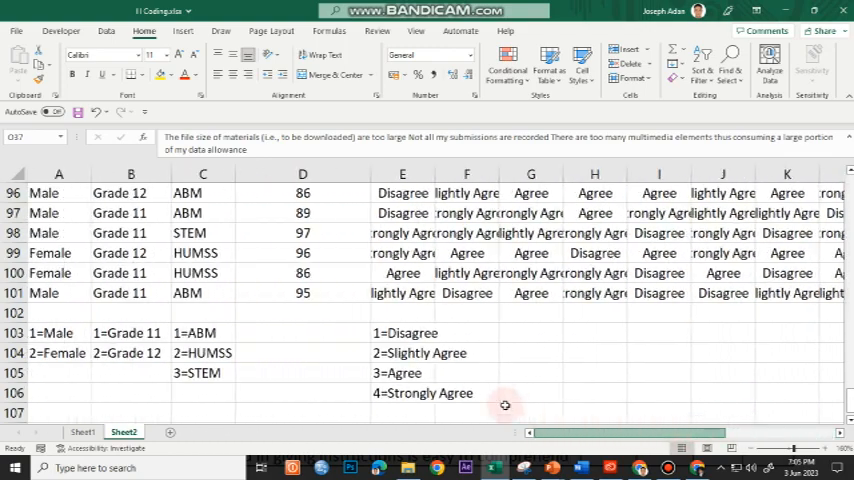
click(302, 332)
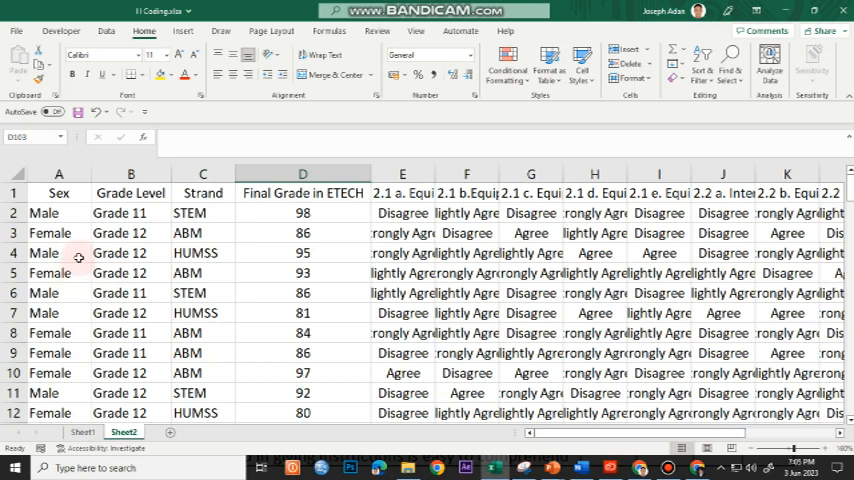
Step: Run Find and Replace for Male→1 with Match entire cell contents toggled, and acknowledge the summary
click(58, 212)
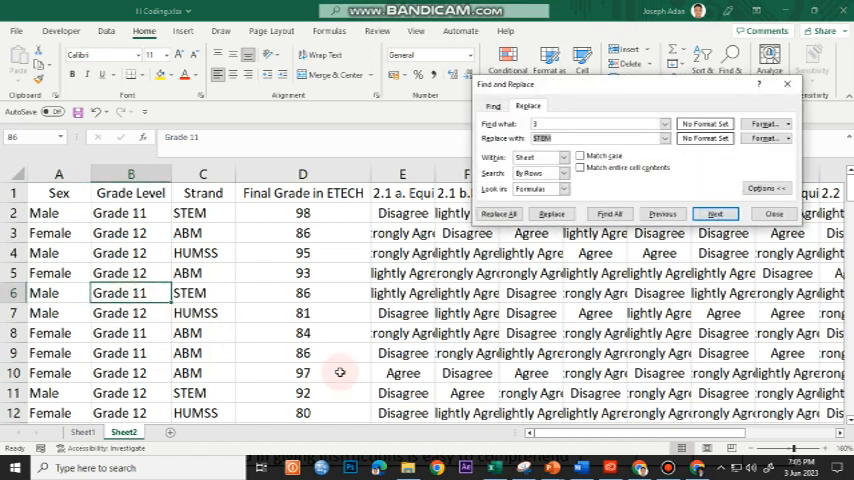
mouse_move(350, 338)
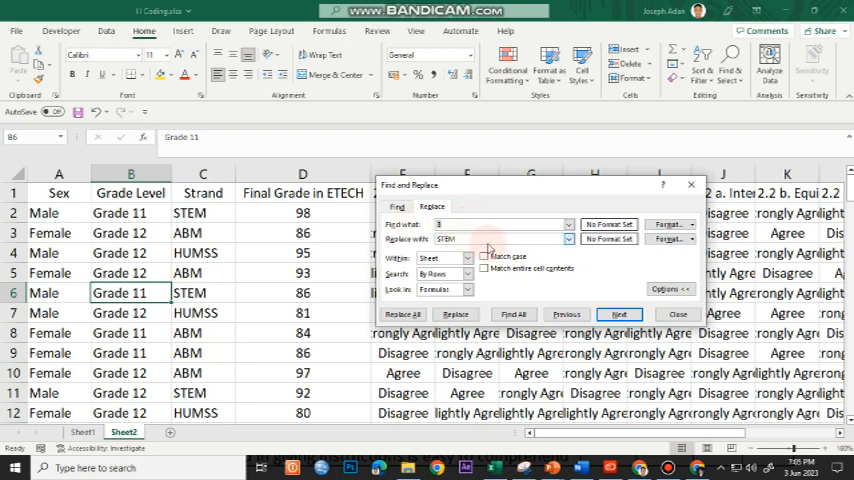
text(Male)
text(1)
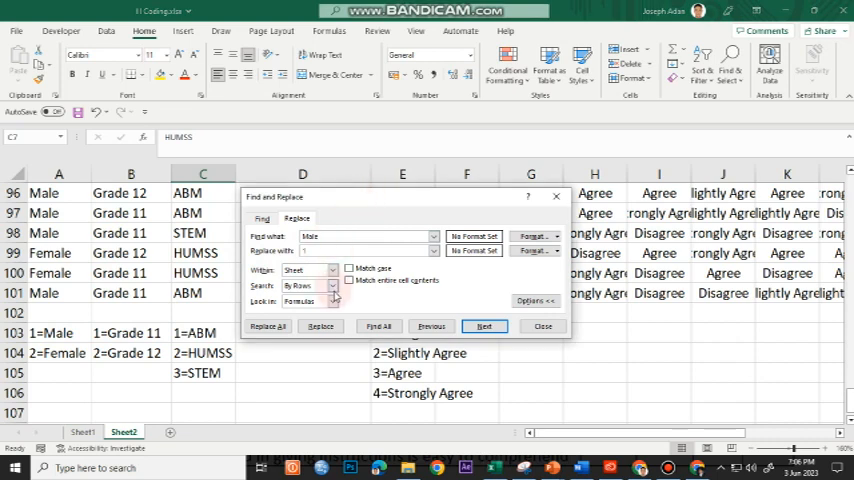
click(350, 280)
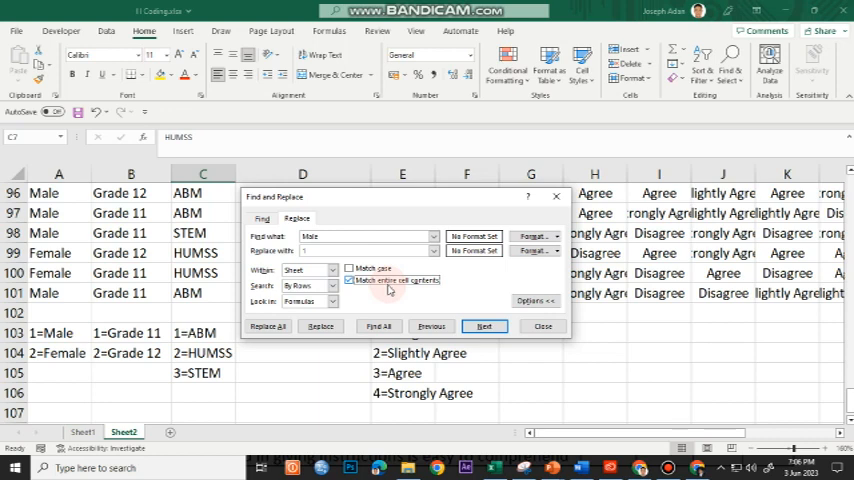
click(350, 280)
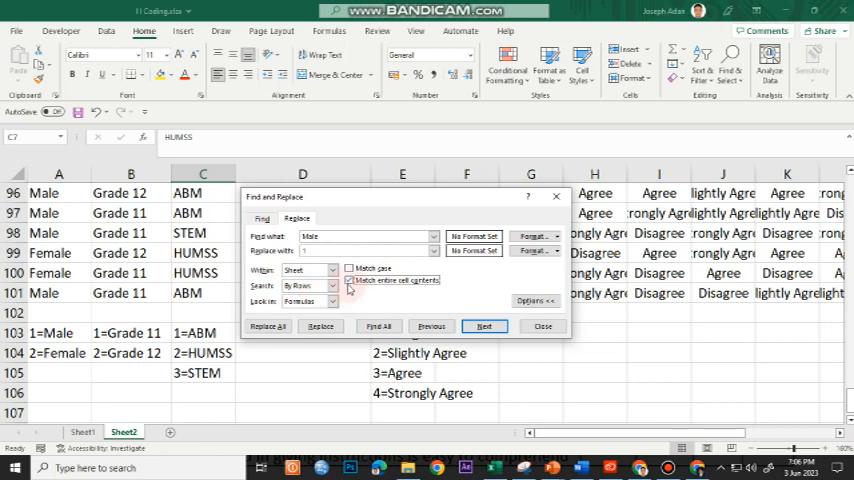
click(268, 326)
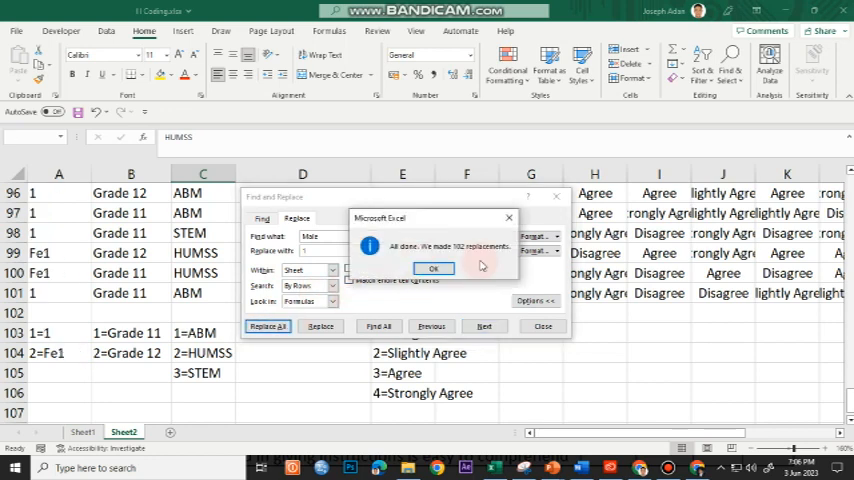
click(434, 268)
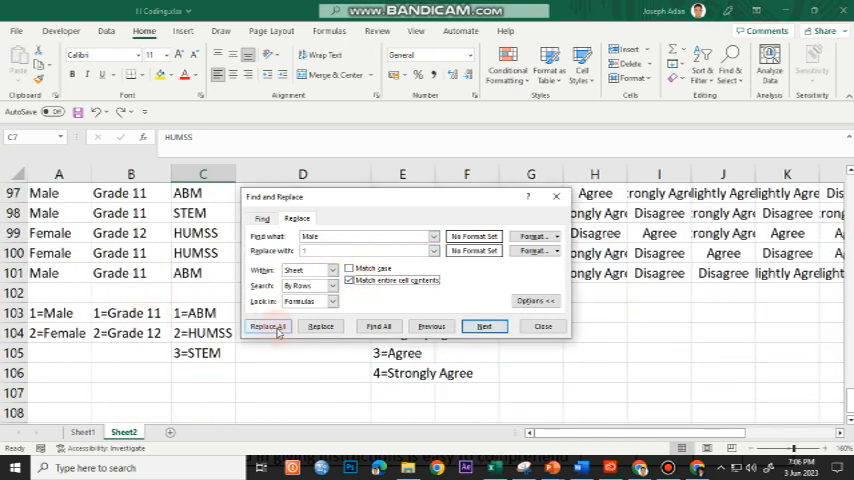
Step: Replace All again so whole-cell Male entries become 1 (52 replacements), leaving Female intact
click(268, 326)
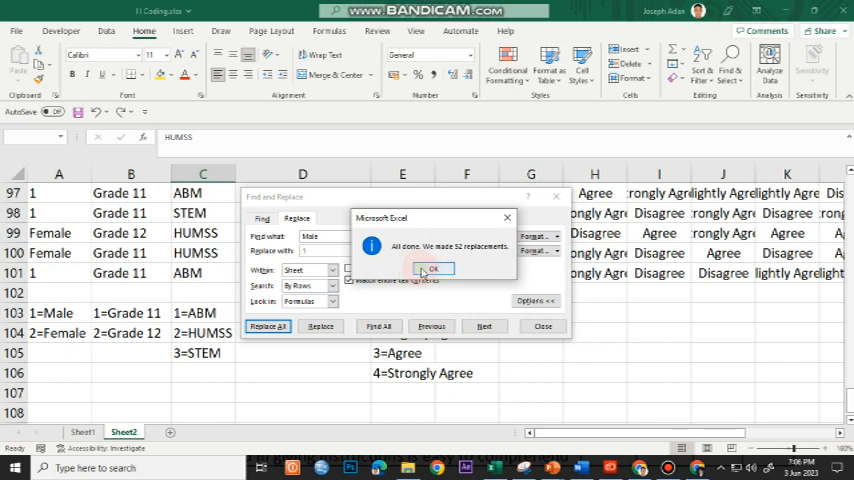
click(432, 268)
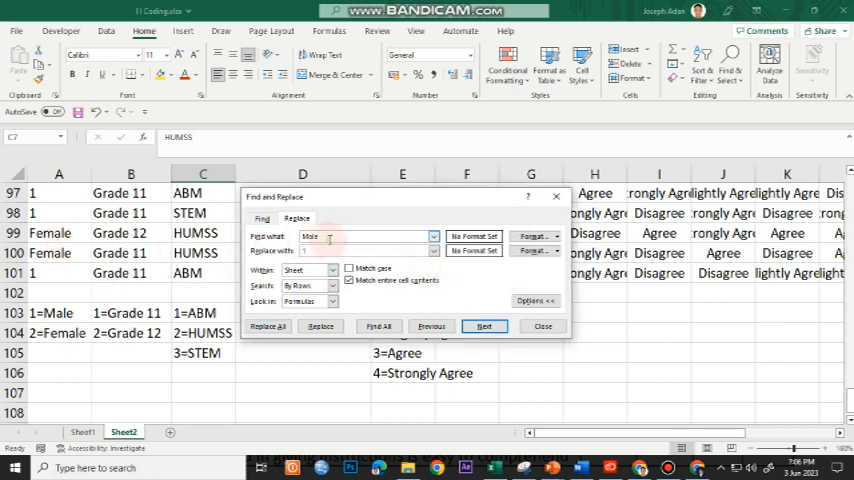
Step: Replace all Female entries with 2 and Grade 11 entries with 1
text(Femal)
text(2)
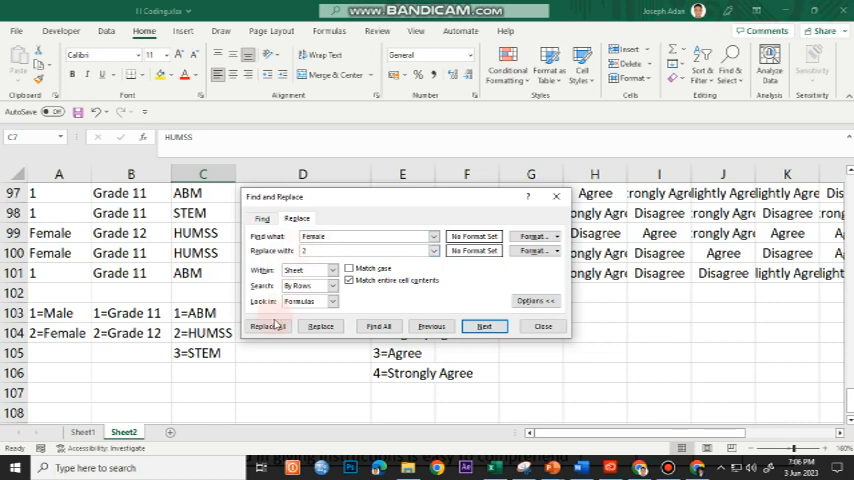
click(268, 326)
text(Grade 11)
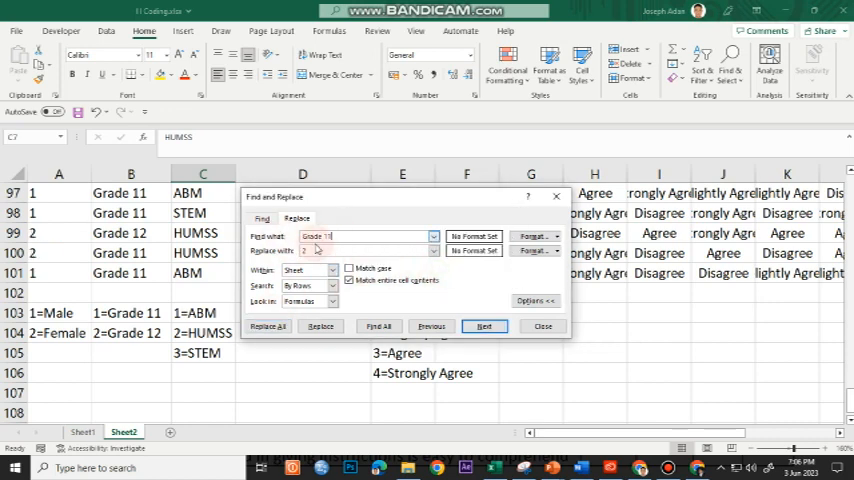
click(268, 326)
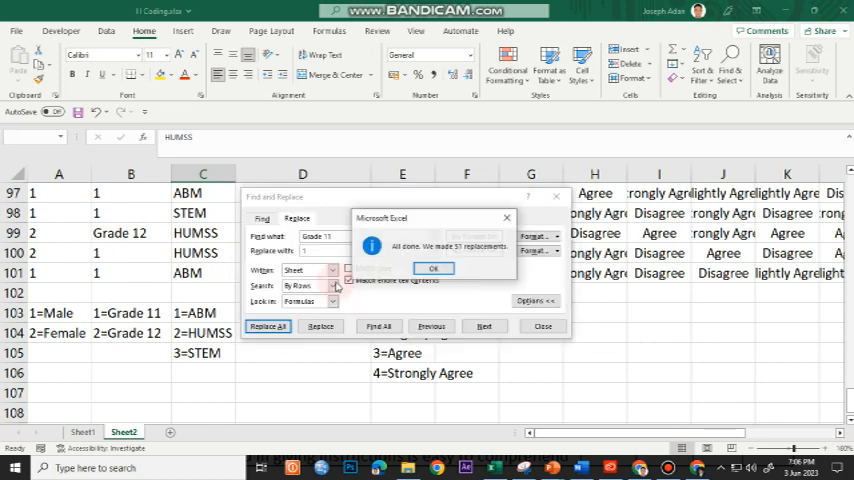
click(434, 268)
text(ABM)
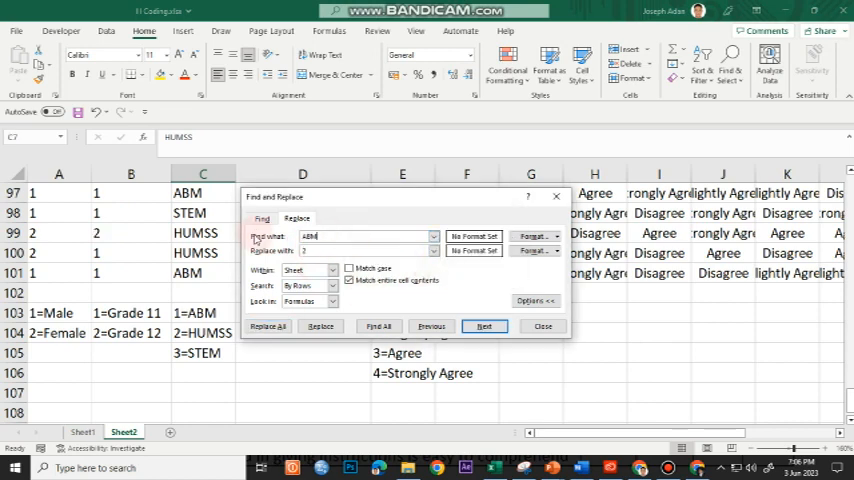
Step: Replace strand entries ABM with 1, HUMSS with 2 and STEM with 3
click(268, 326)
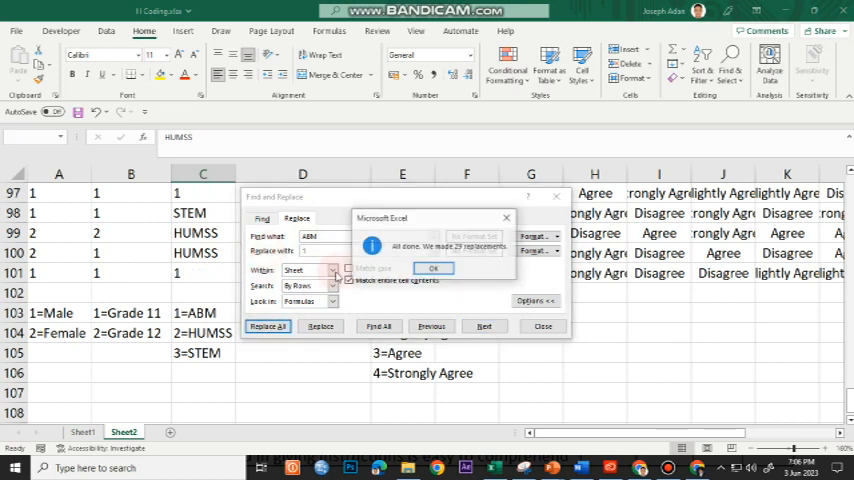
click(434, 268)
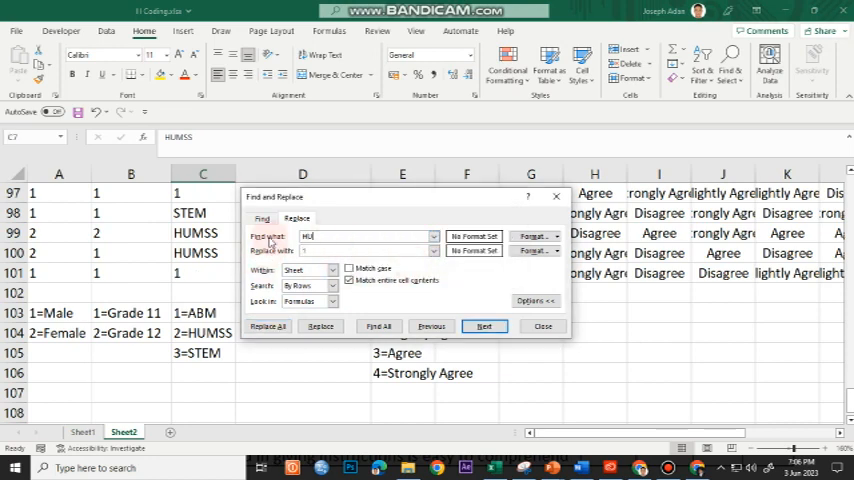
click(268, 326)
text(STEM)
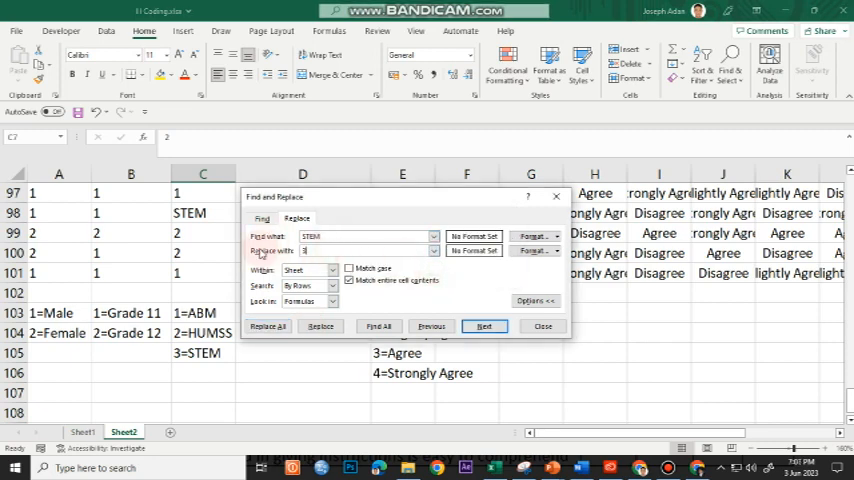
click(268, 326)
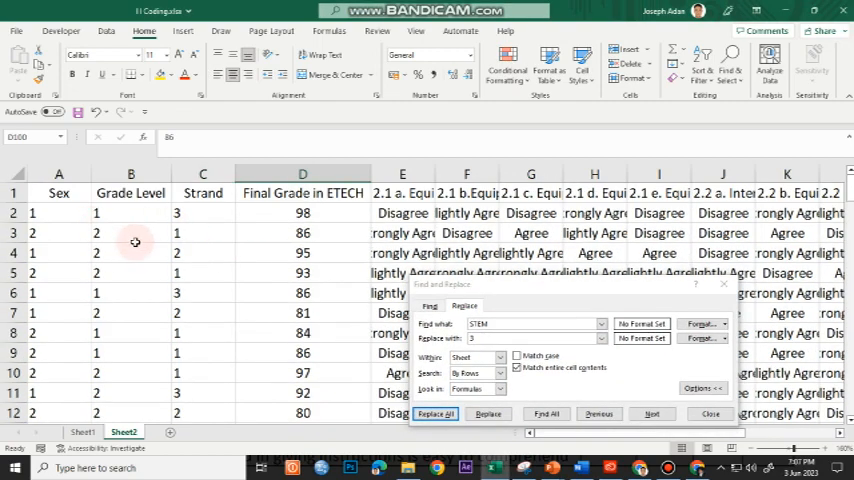
Step: Replace every Strongly Agree response with 4 across the Likert columns
scroll(down, 3)
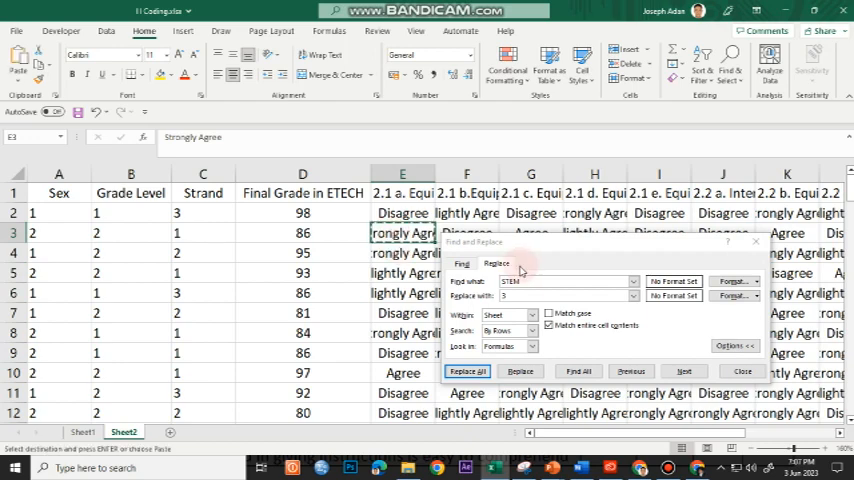
click(684, 372)
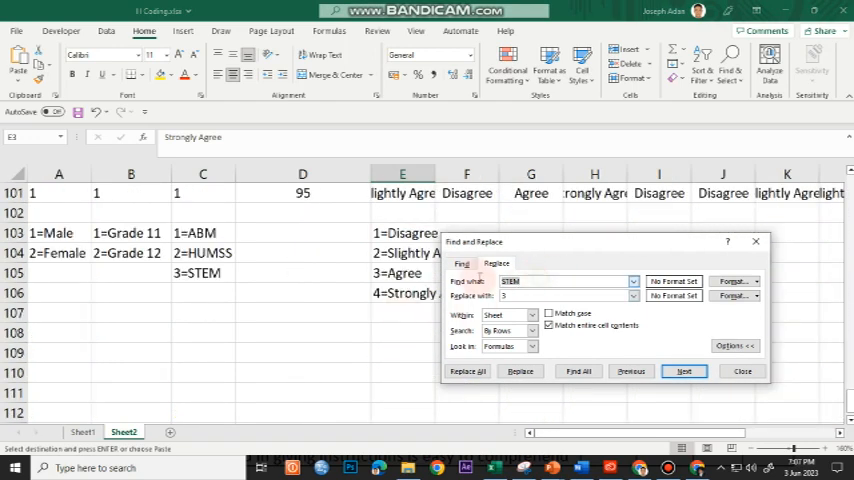
text(Strongly Agree)
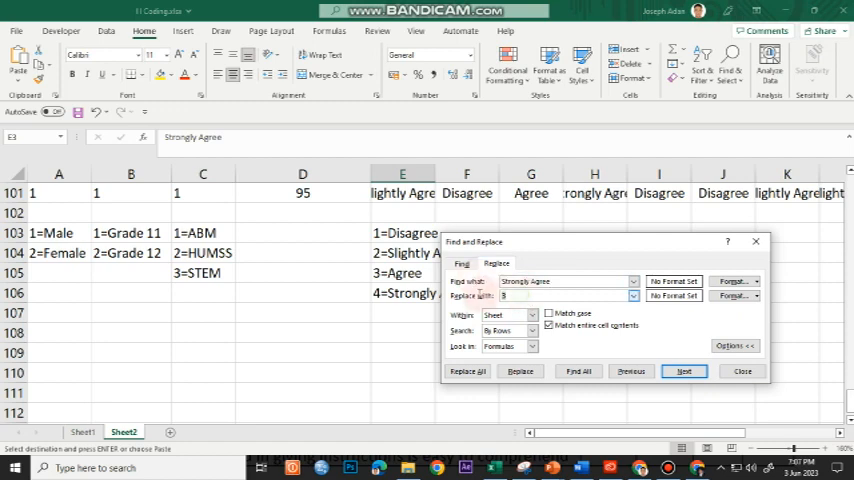
click(466, 372)
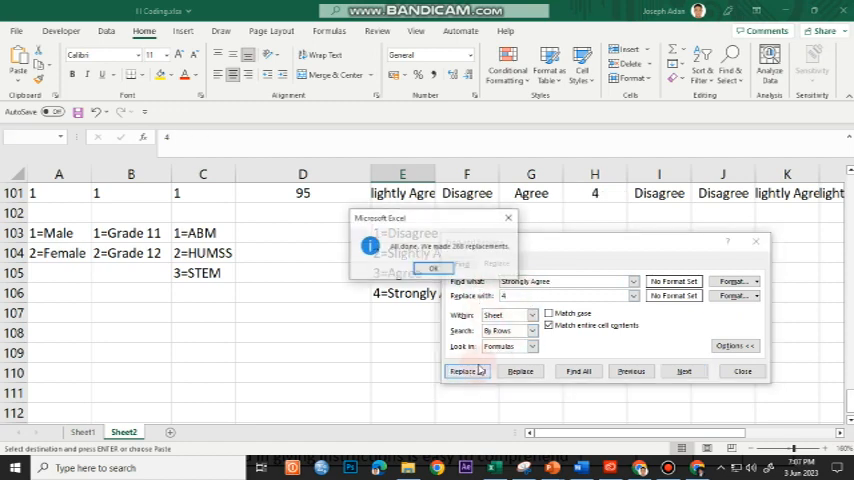
click(434, 268)
text(Agree)
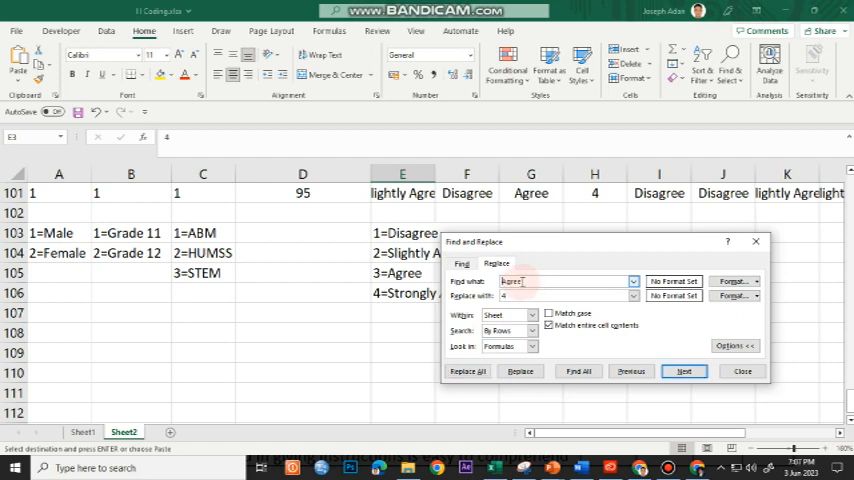
Step: Replace Agree with 3, Slightly Agree with 2 and Disagree with 1
click(684, 372)
text(3)
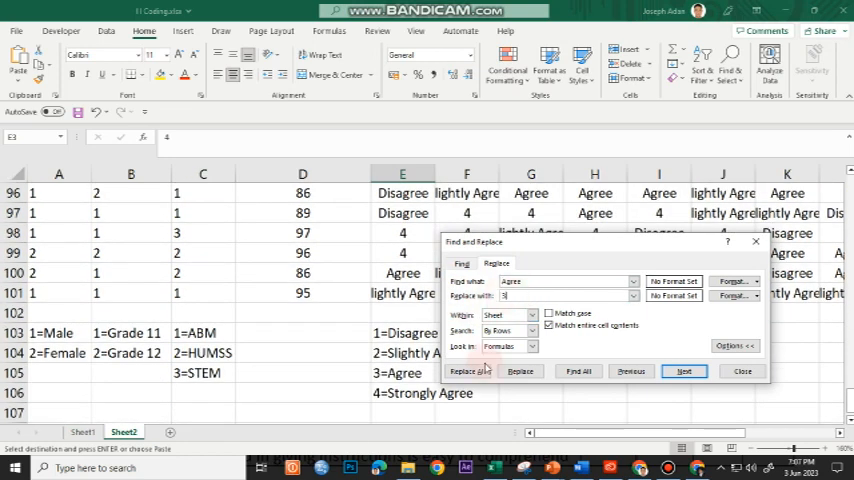
click(468, 372)
text(Slightly )
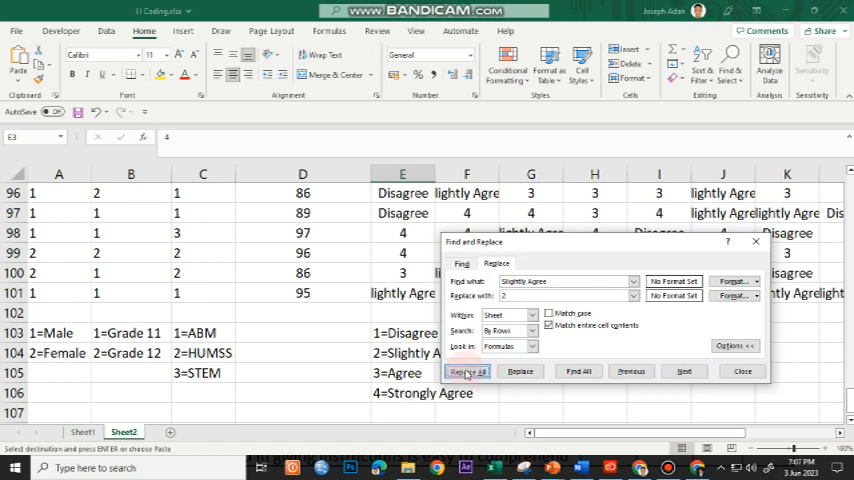
click(468, 372)
text(Disagree)
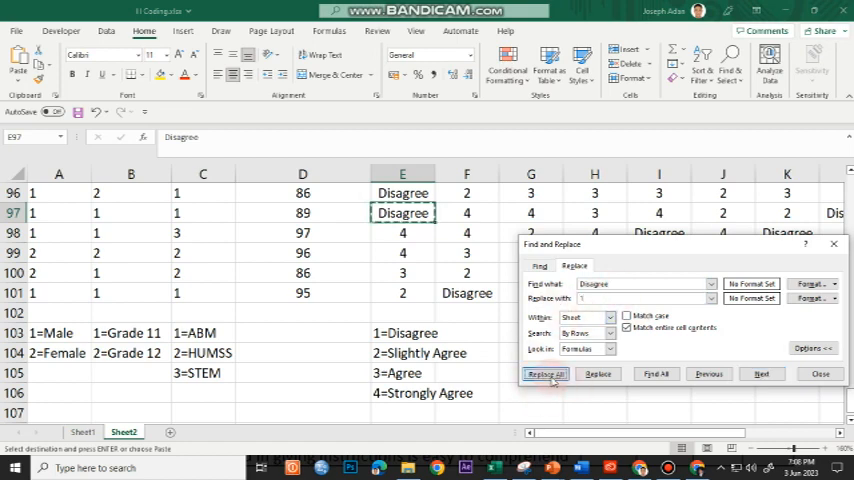
click(544, 372)
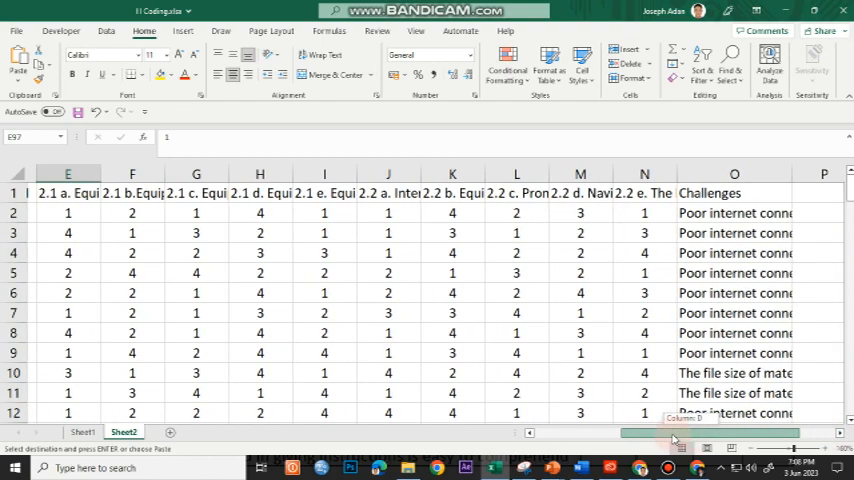
scroll(left, 3)
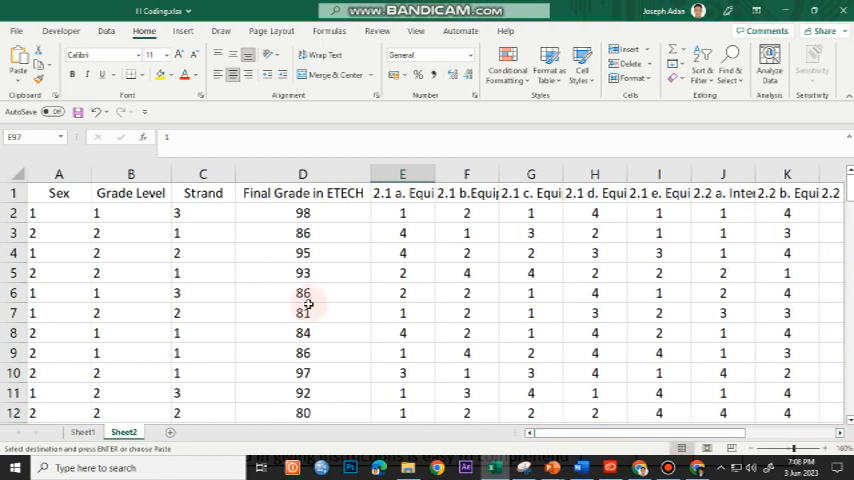
scroll(down, 3)
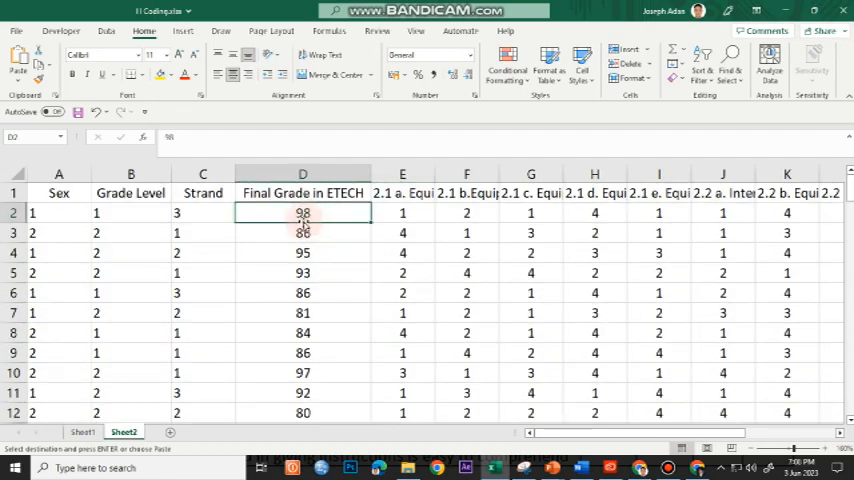
scroll(down, 3)
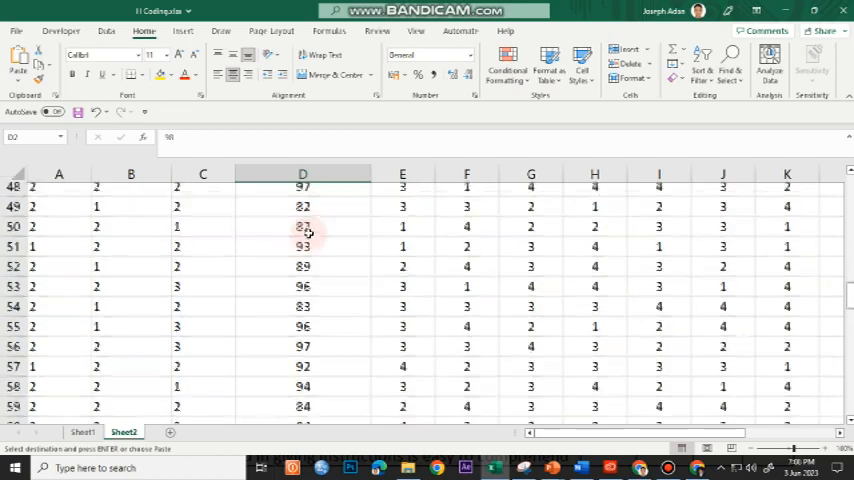
scroll(down, 3)
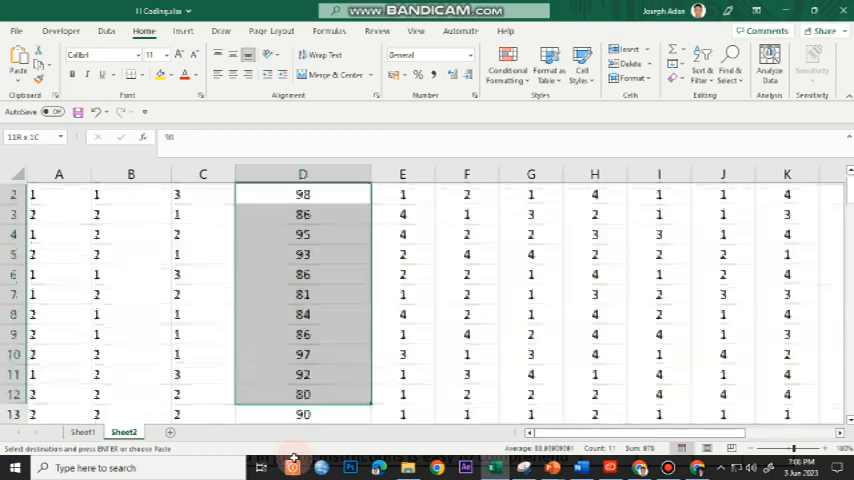
scroll(down, 3)
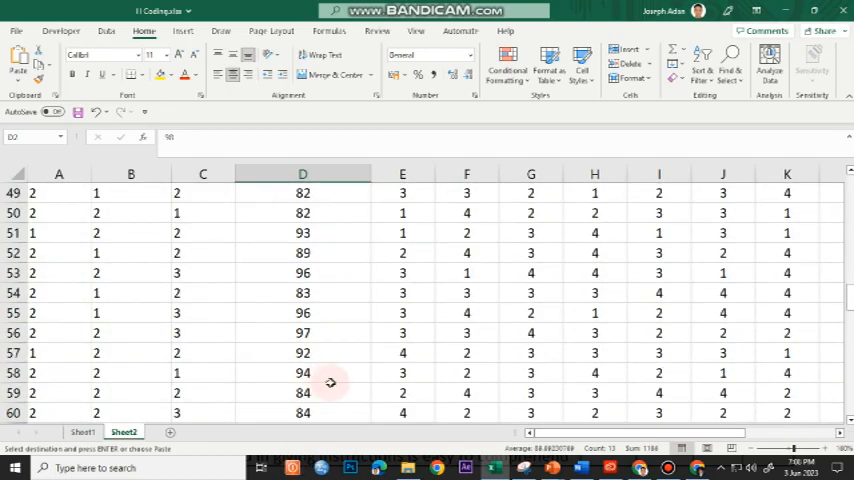
scroll(down, 3)
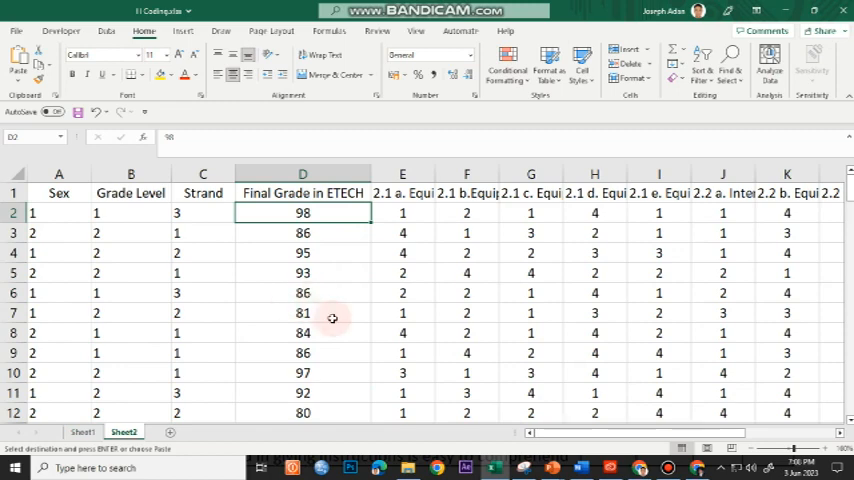
mouse_move(348, 276)
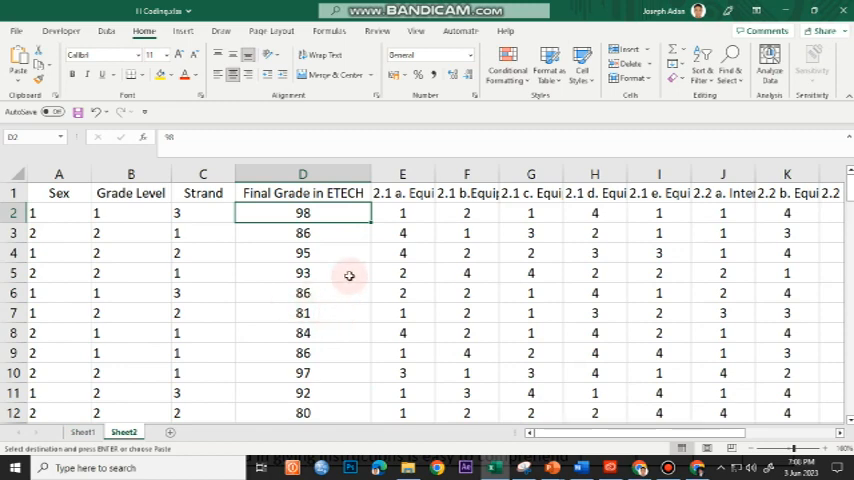